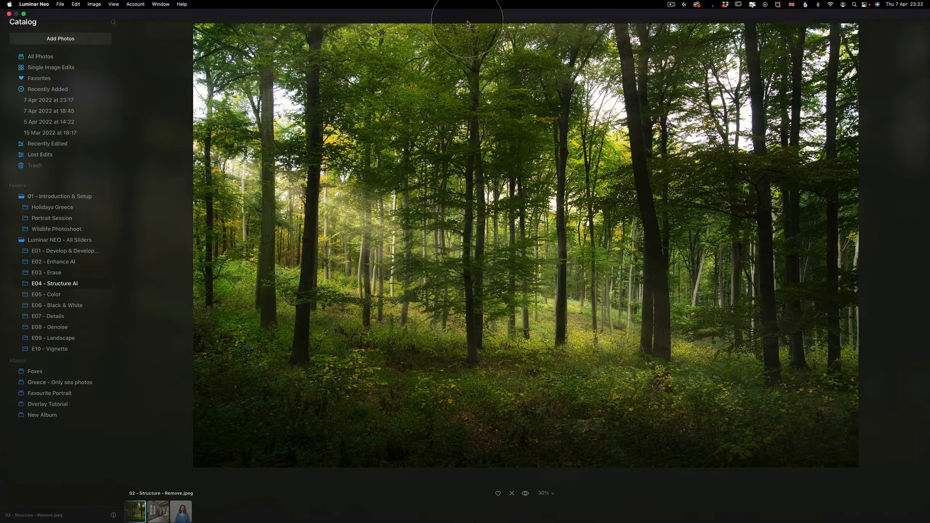
# Step: Switch to the Edit module to start editing the forest photo
pyautogui.click(488, 7)
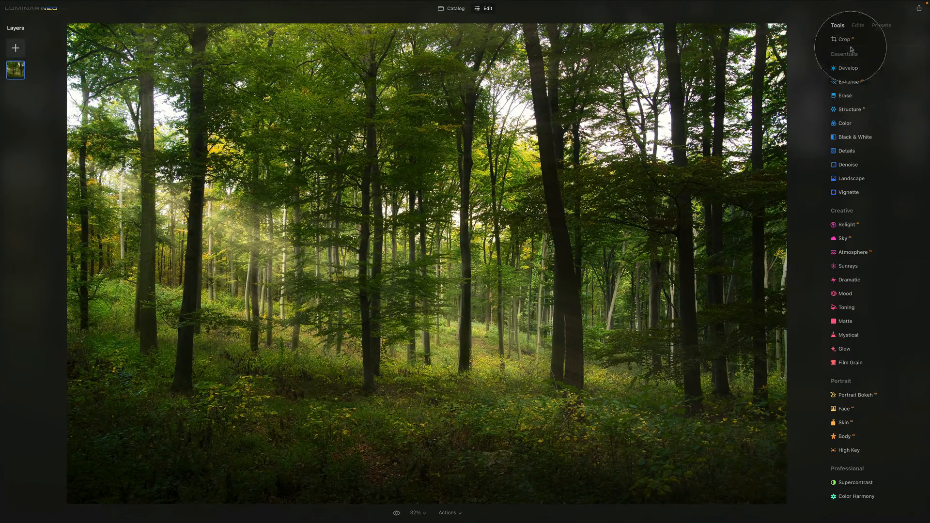
pyautogui.moveTo(860, 111)
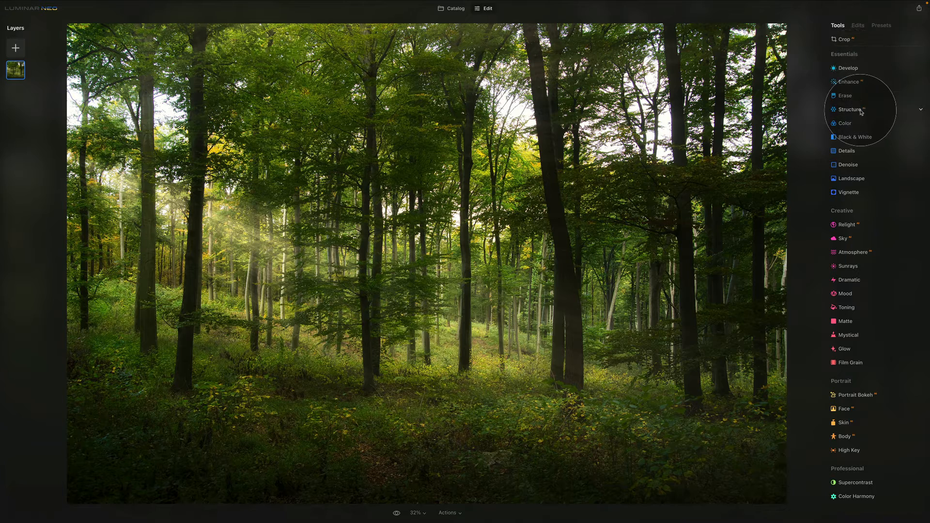
# Step: Expand the Structure tool under Essentials, leaving Amount and Boost at 0
pyautogui.click(849, 109)
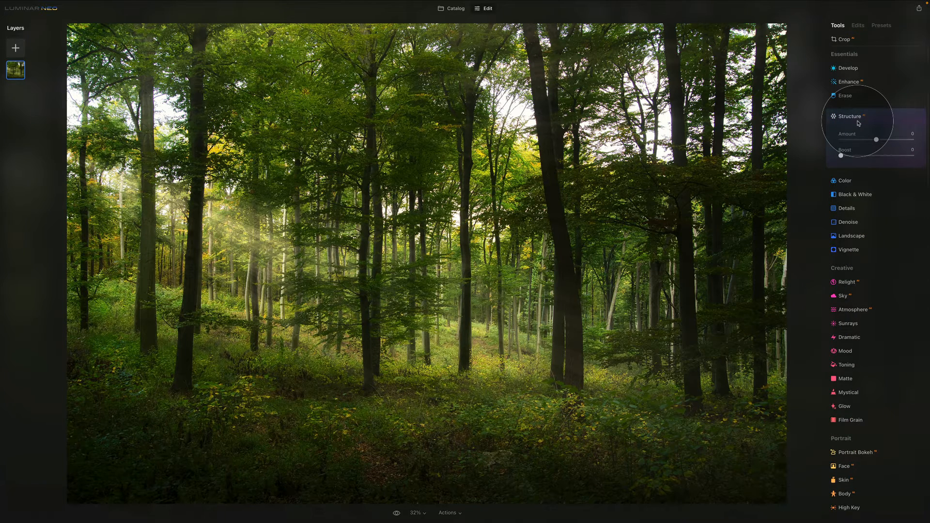
pyautogui.moveTo(857, 124)
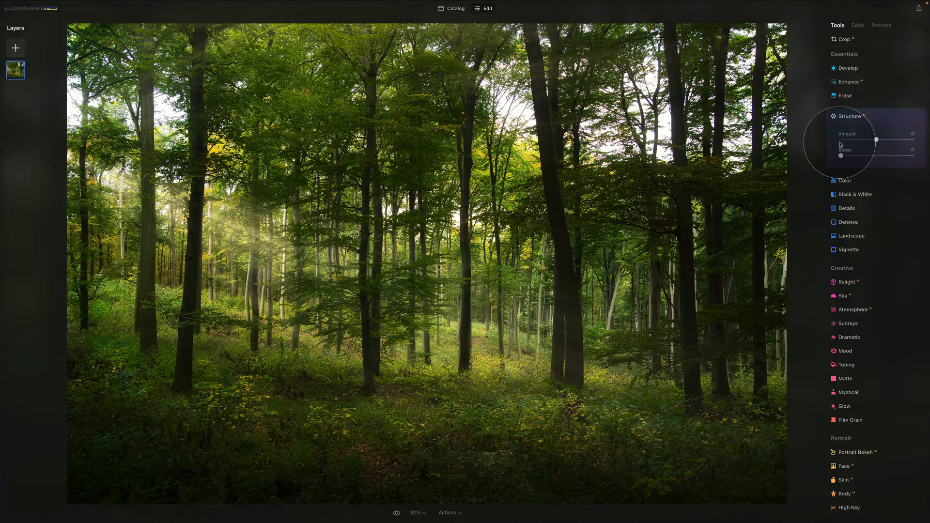
pyautogui.moveTo(857, 150)
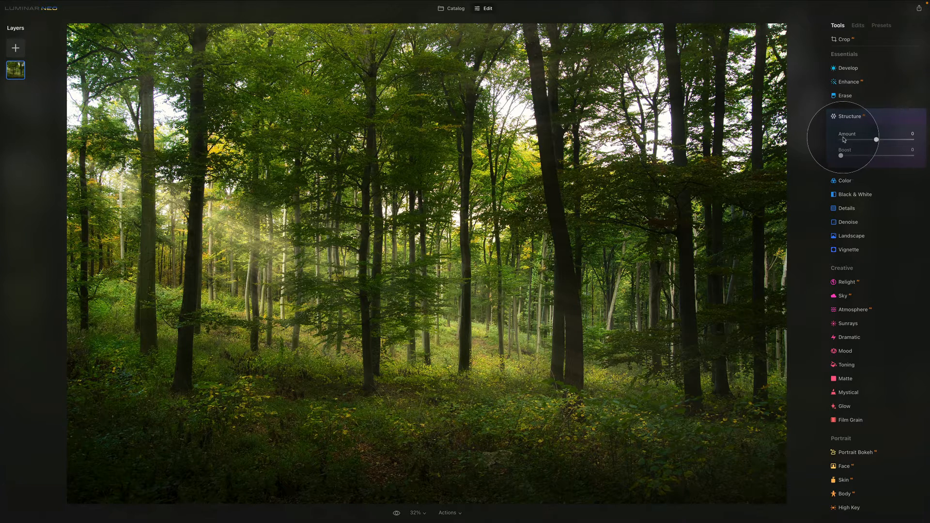
pyautogui.moveTo(868, 169)
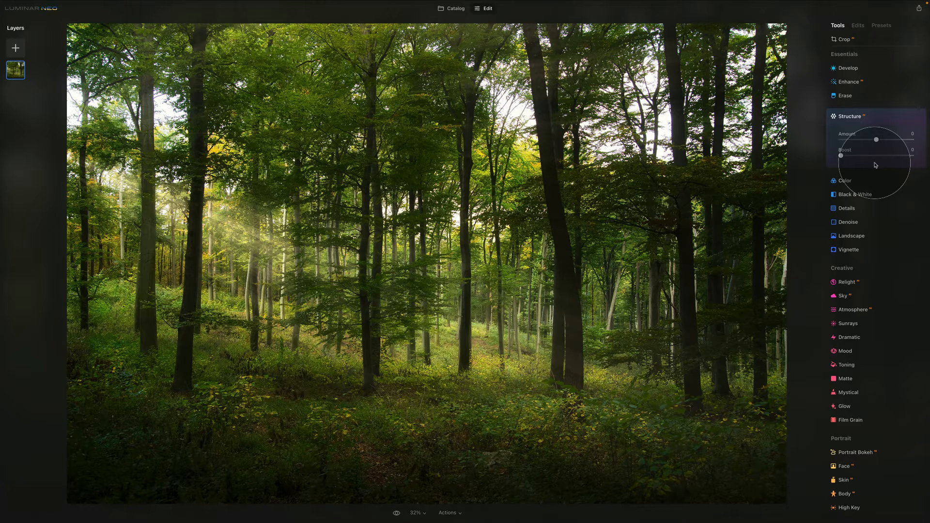
pyautogui.moveTo(816, 143)
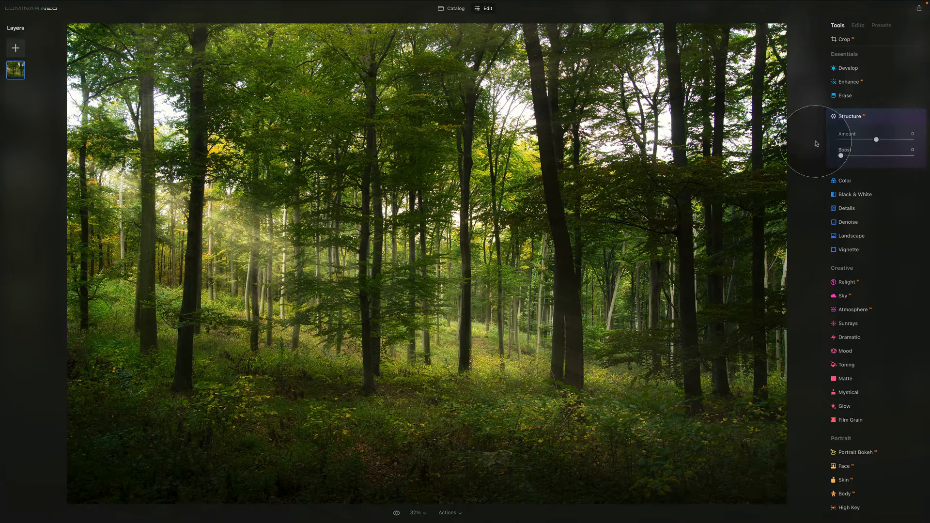
pyautogui.moveTo(463, 18)
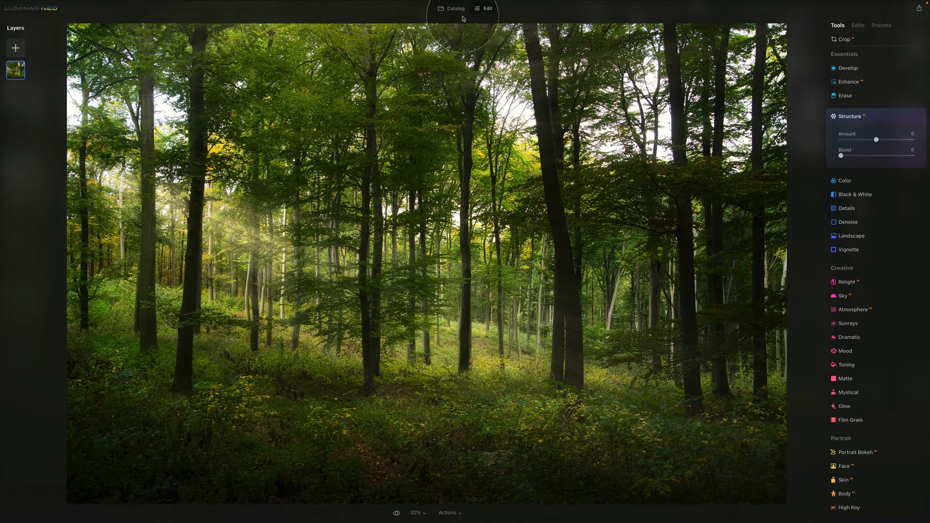
# Step: Return to the Catalog and select the abandoned room photo in E04 - Structure AI
pyautogui.click(455, 8)
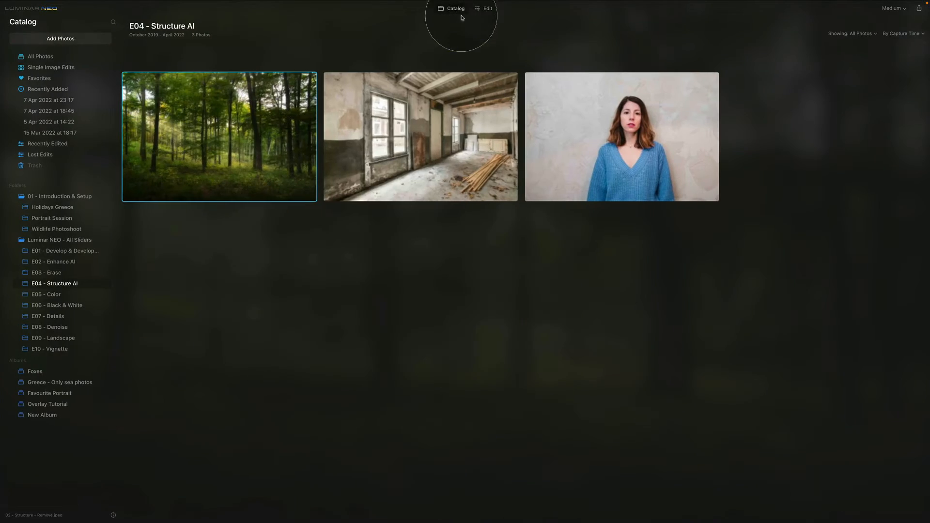
pyautogui.click(421, 136)
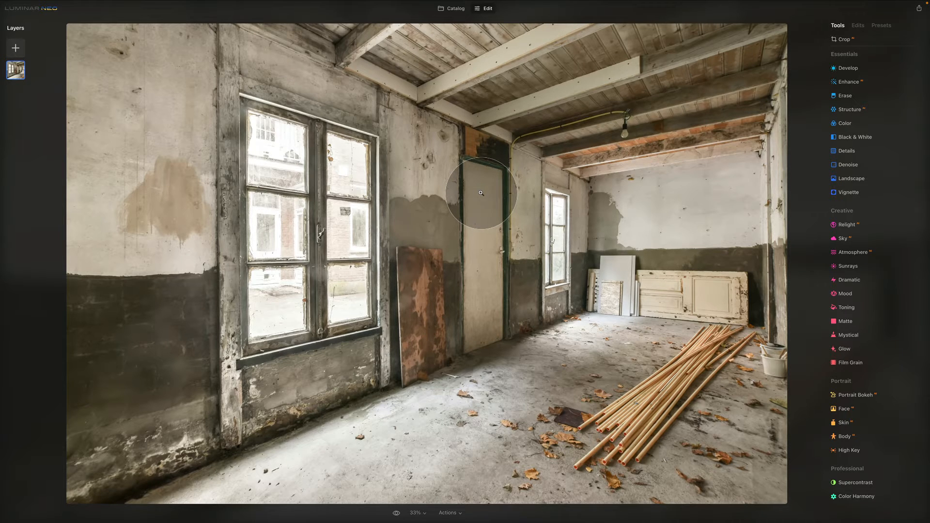
pyautogui.moveTo(711, 28)
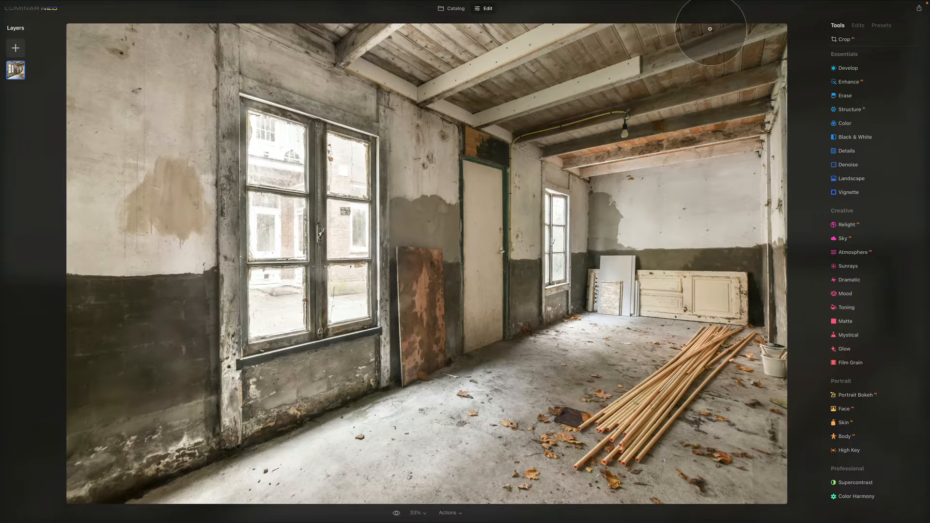
pyautogui.moveTo(860, 54)
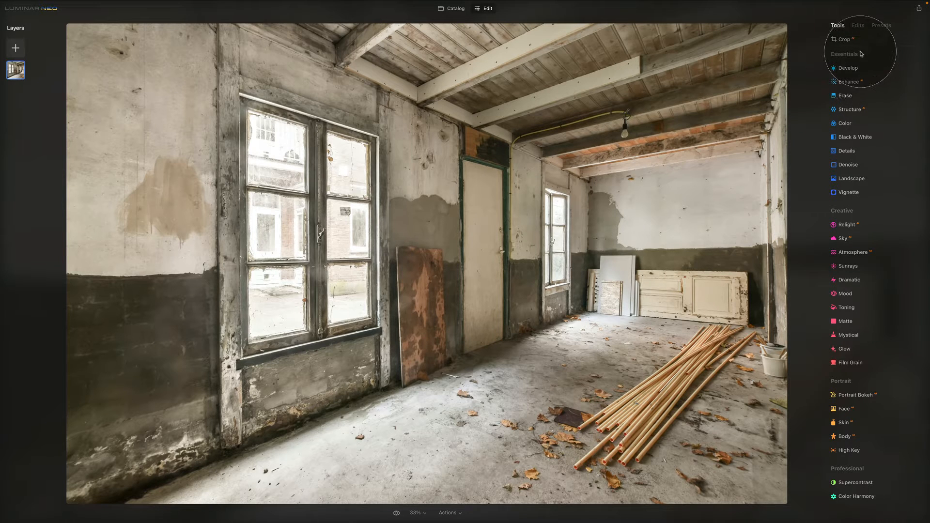
# Step: Expand Structure on the room photo and adjust Amount after peaking at 100, Boost at 0
pyautogui.click(849, 109)
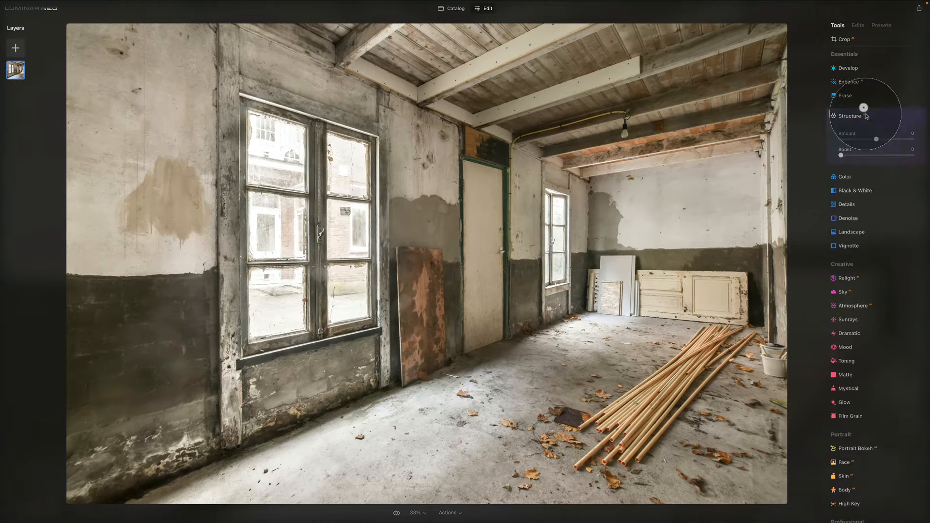
pyautogui.click(849, 117)
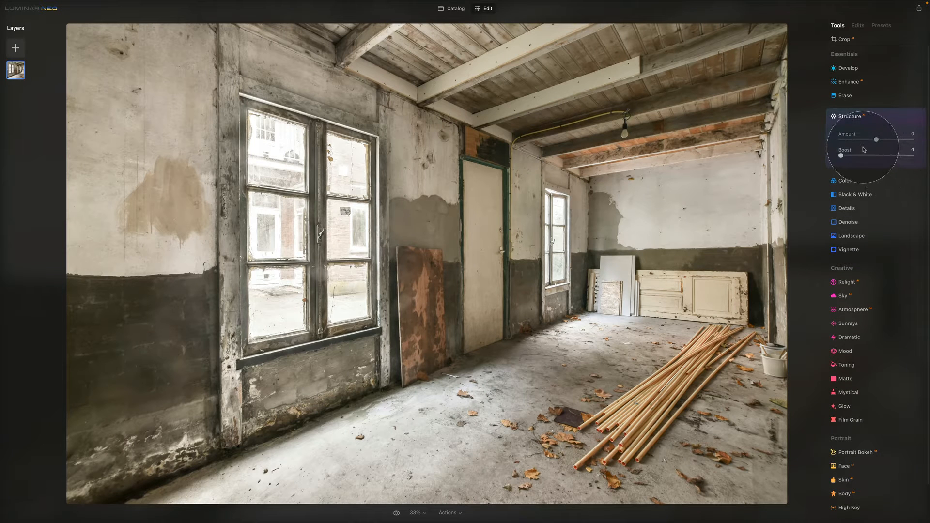
pyautogui.moveTo(862, 150)
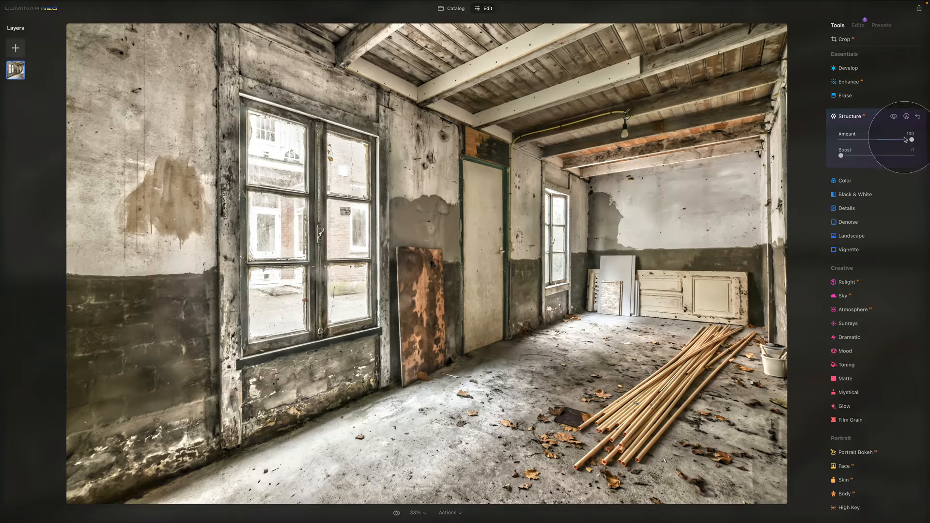
pyautogui.click(894, 116)
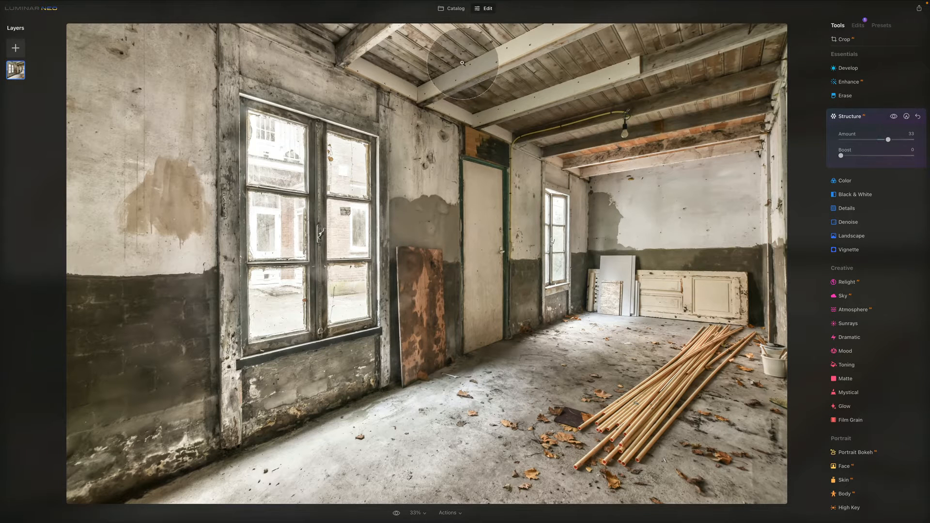
# Step: Reopen the forest photo from the Catalog and set a negative Structure Amount to soften foliage
pyautogui.click(454, 9)
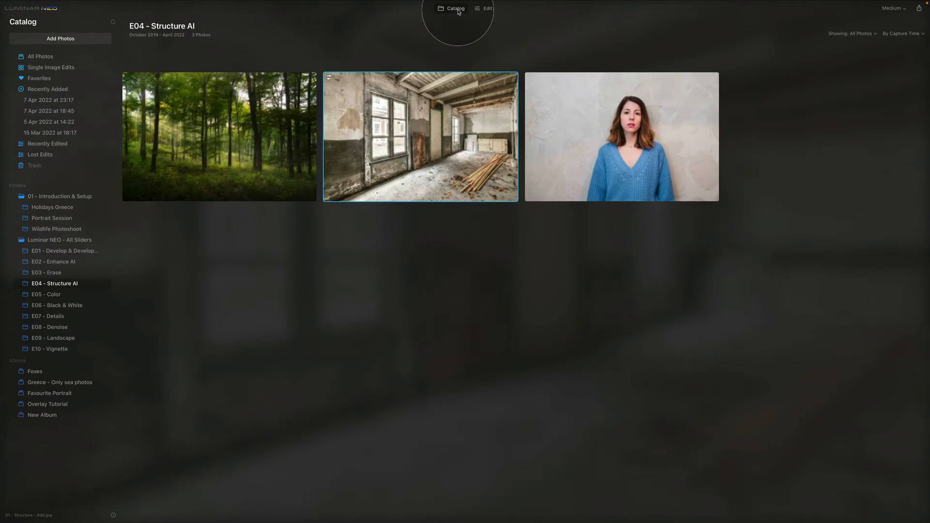
pyautogui.click(219, 137)
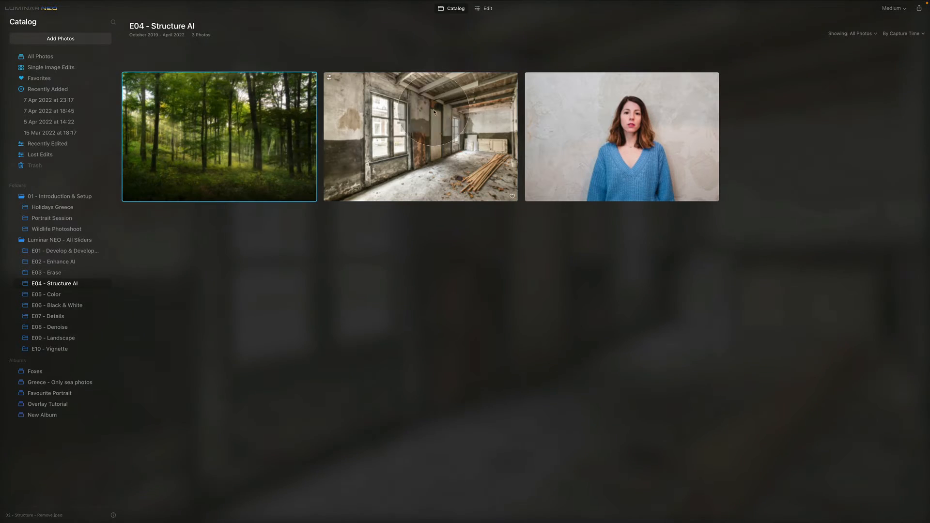
pyautogui.doubleClick(219, 136)
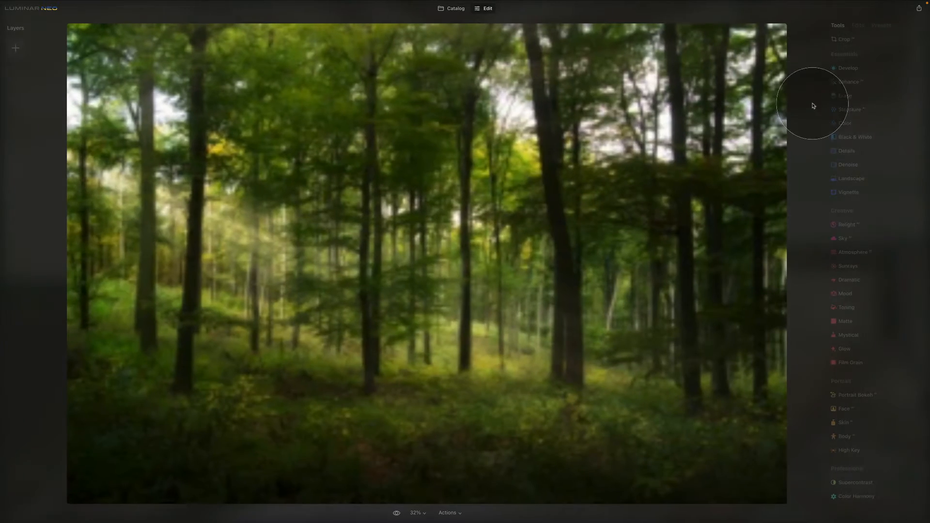
pyautogui.click(849, 116)
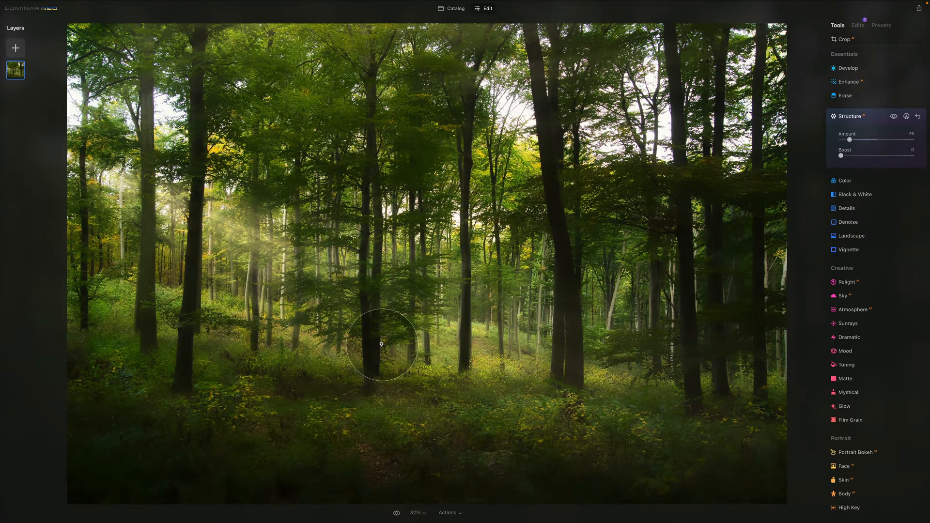
pyautogui.moveTo(783, 201)
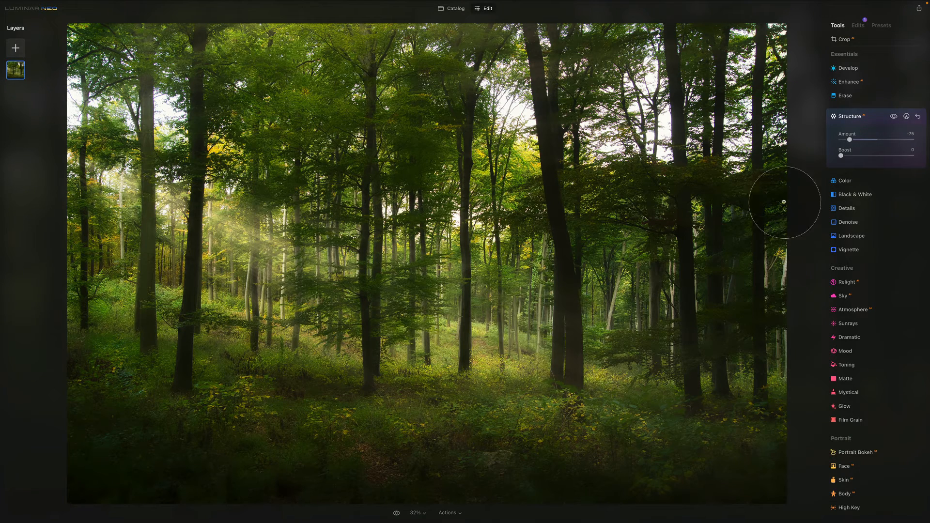
pyautogui.moveTo(855, 137)
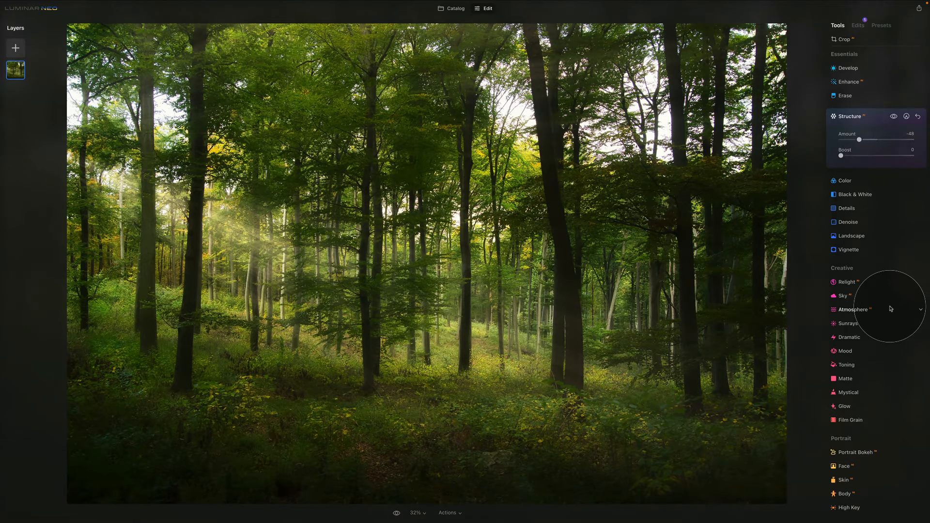
pyautogui.moveTo(894, 243)
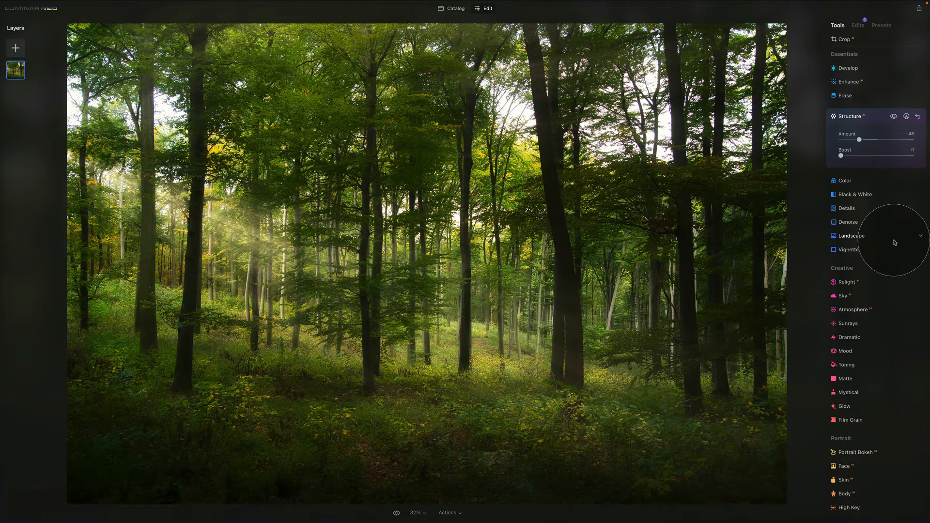
pyautogui.moveTo(853, 134)
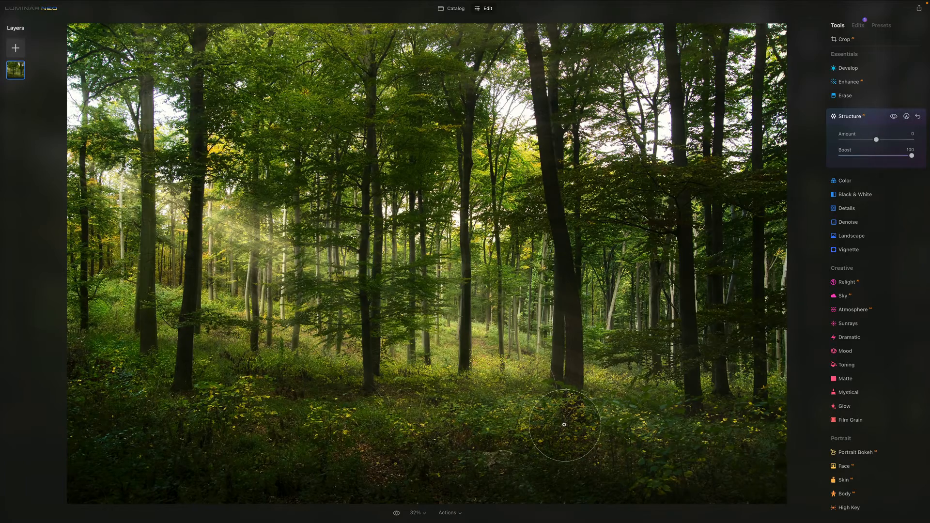
pyautogui.moveTo(560, 160)
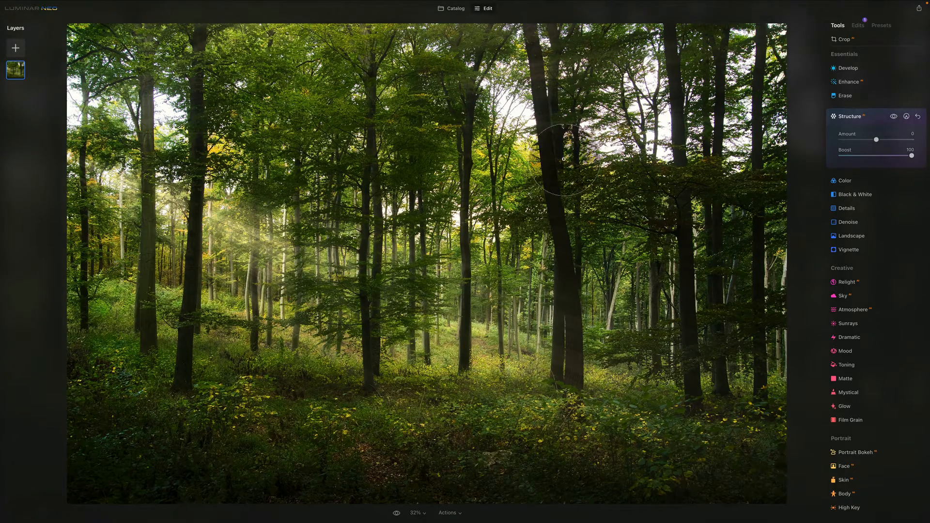
# Step: Go back to the Catalog and pick the abandoned room photo again
pyautogui.click(455, 9)
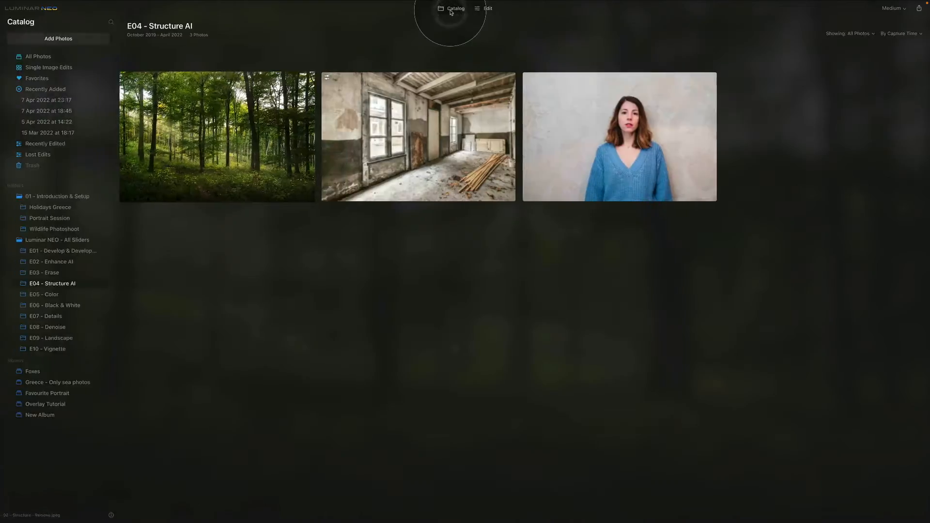
pyautogui.click(419, 137)
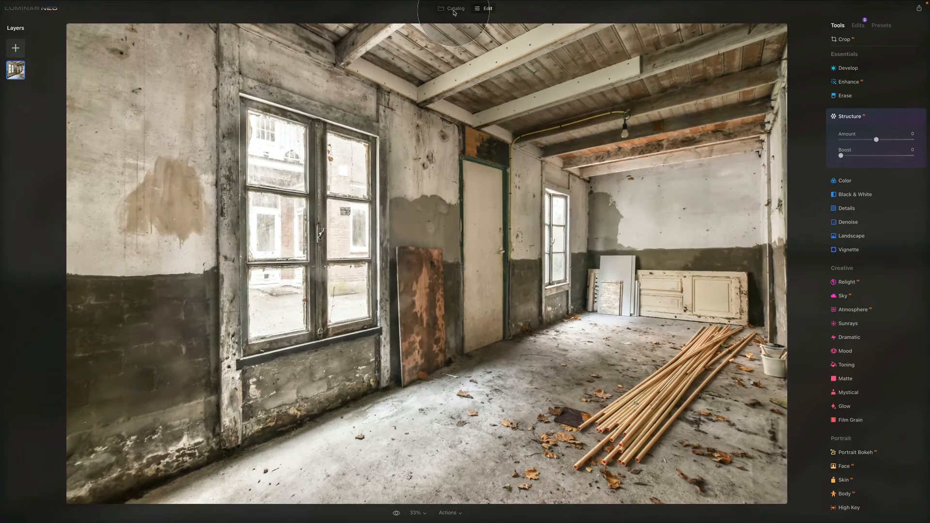
# Step: Load the blue-sweater portrait from the Catalog into the editor
pyautogui.click(455, 8)
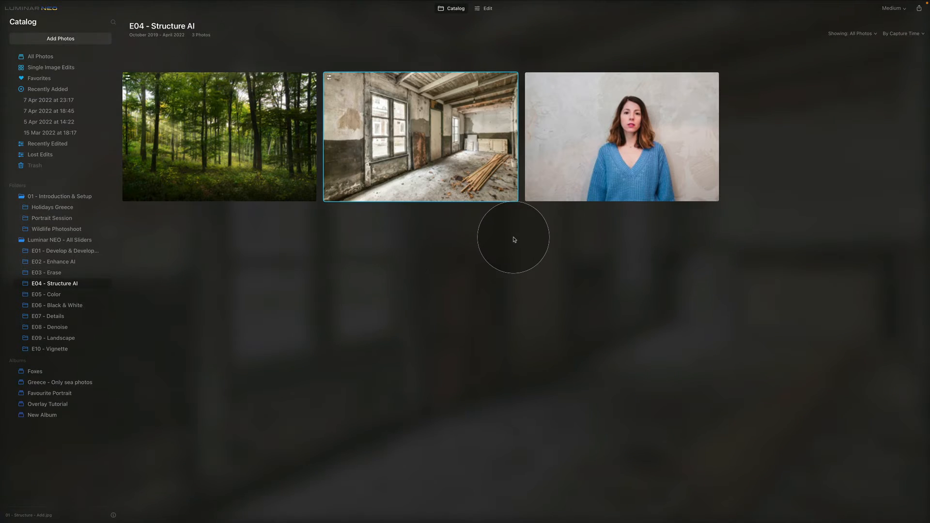
pyautogui.moveTo(569, 224)
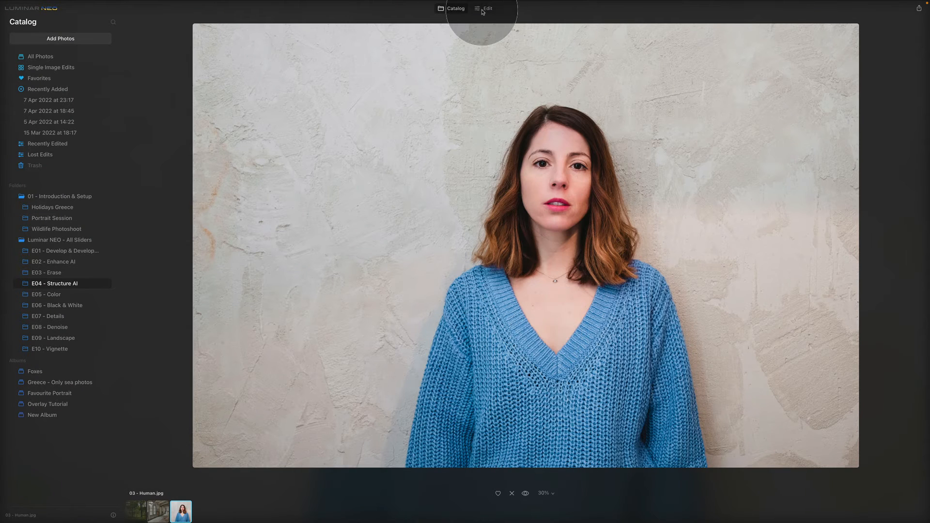
pyautogui.click(488, 9)
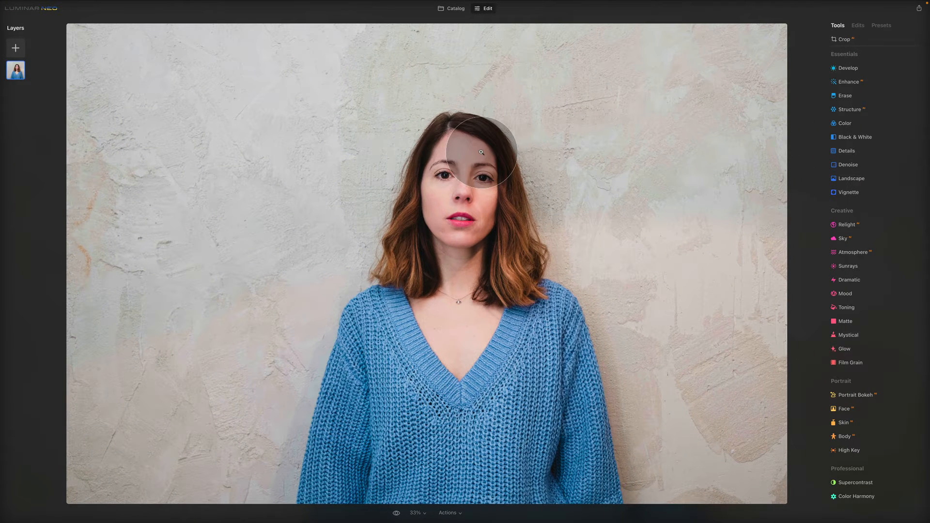
pyautogui.moveTo(542, 259)
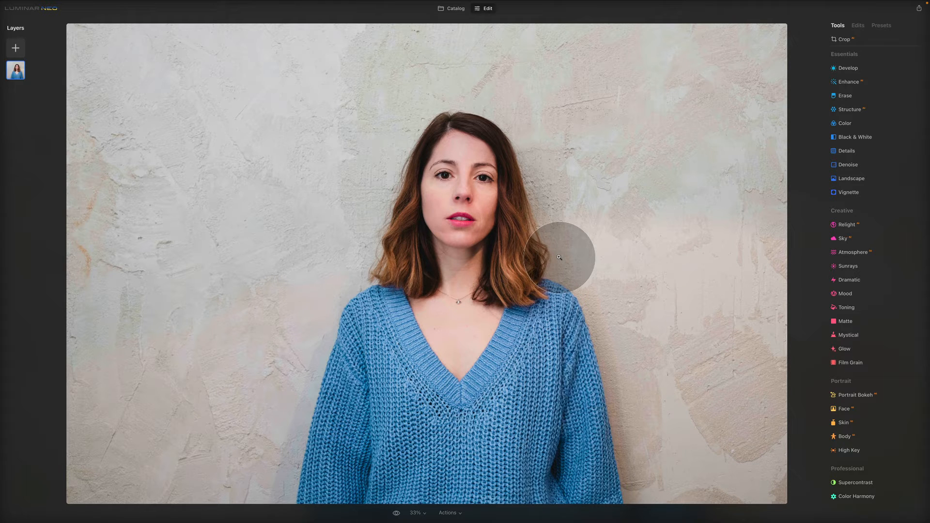
pyautogui.moveTo(637, 215)
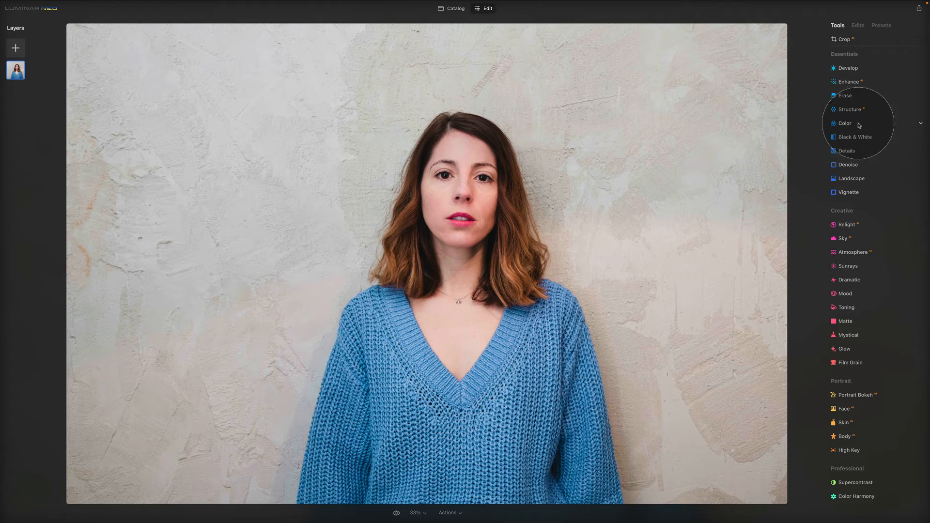
# Step: Expand Structure on the blue-sweater portrait and raise Amount to 100
pyautogui.click(849, 109)
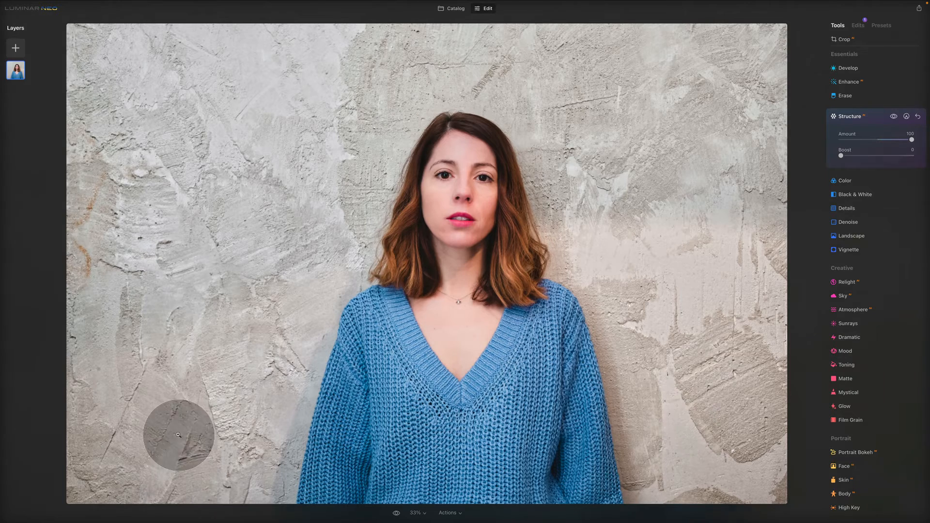
pyautogui.moveTo(394, 128)
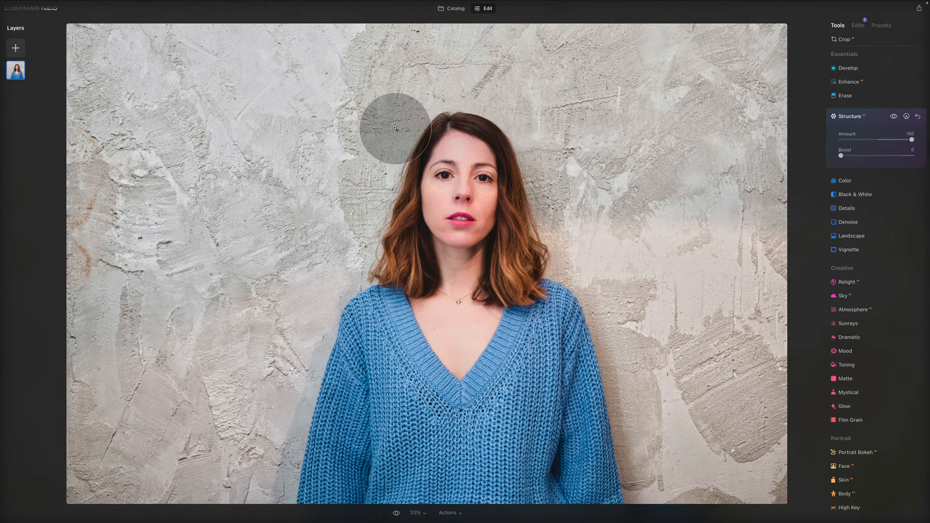
pyautogui.moveTo(479, 259)
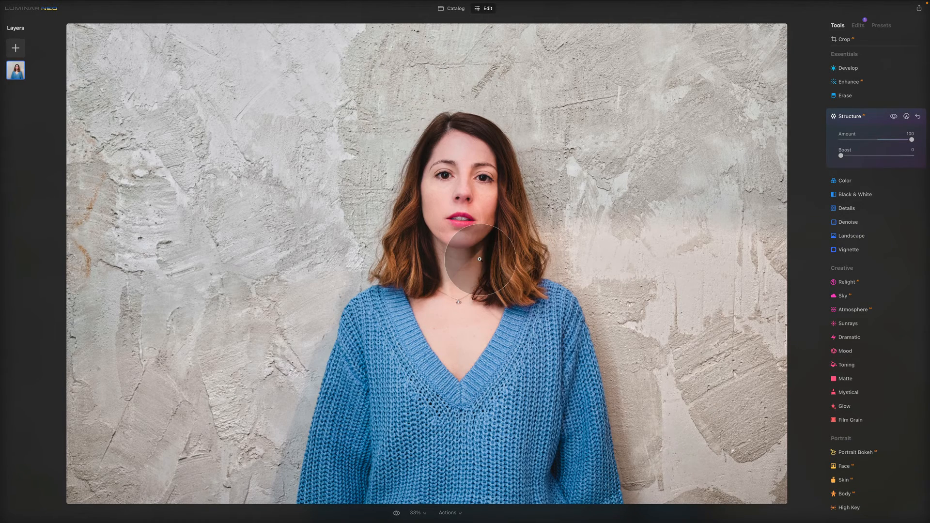
pyautogui.moveTo(510, 342)
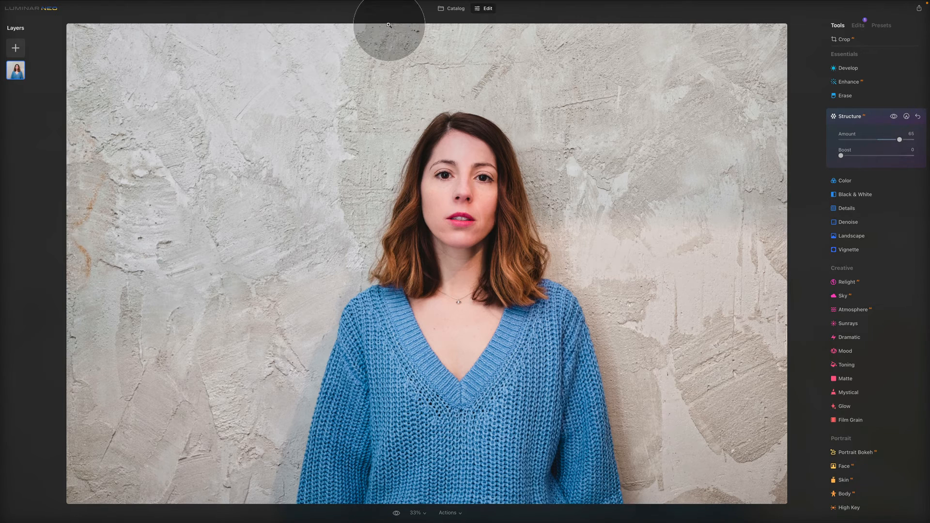
pyautogui.moveTo(592, 232)
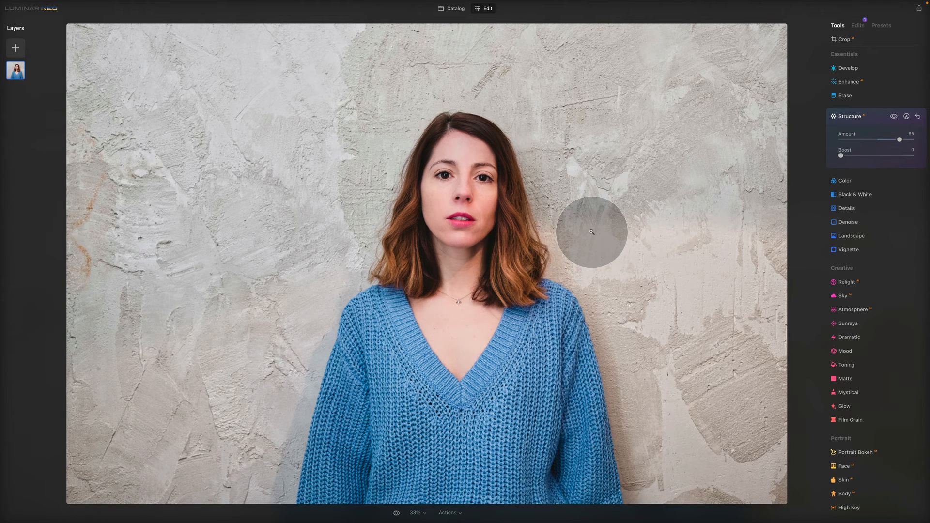
pyautogui.moveTo(564, 11)
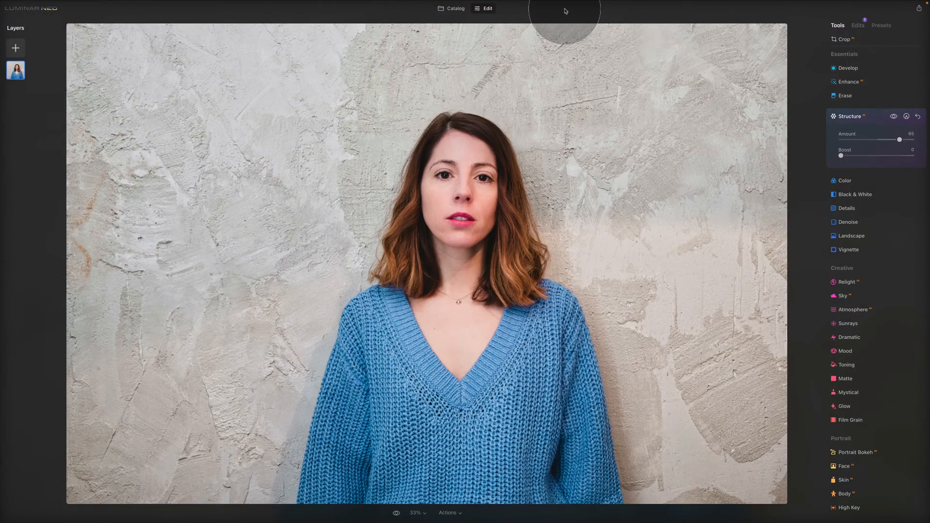